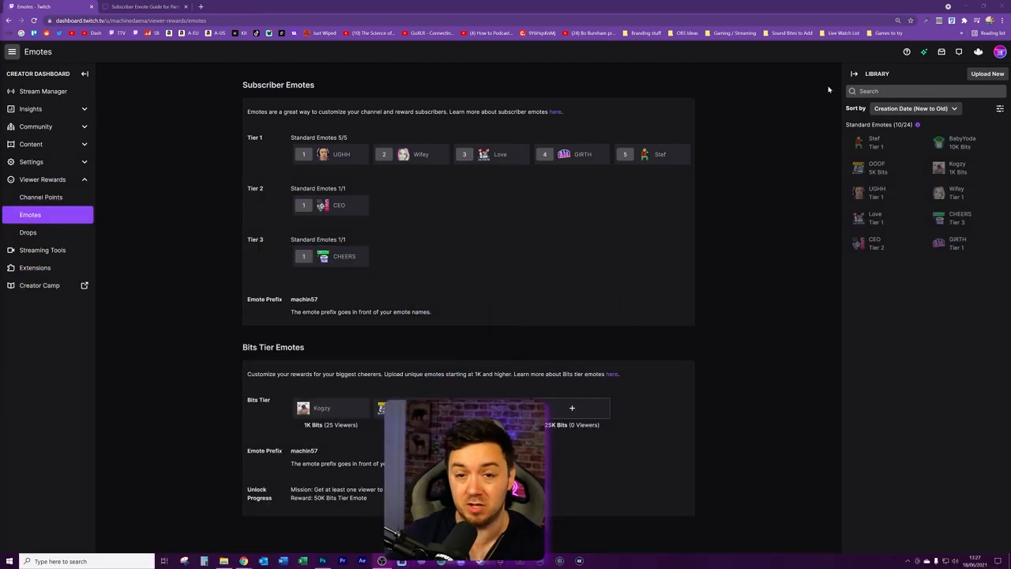
mouse_move(977, 226)
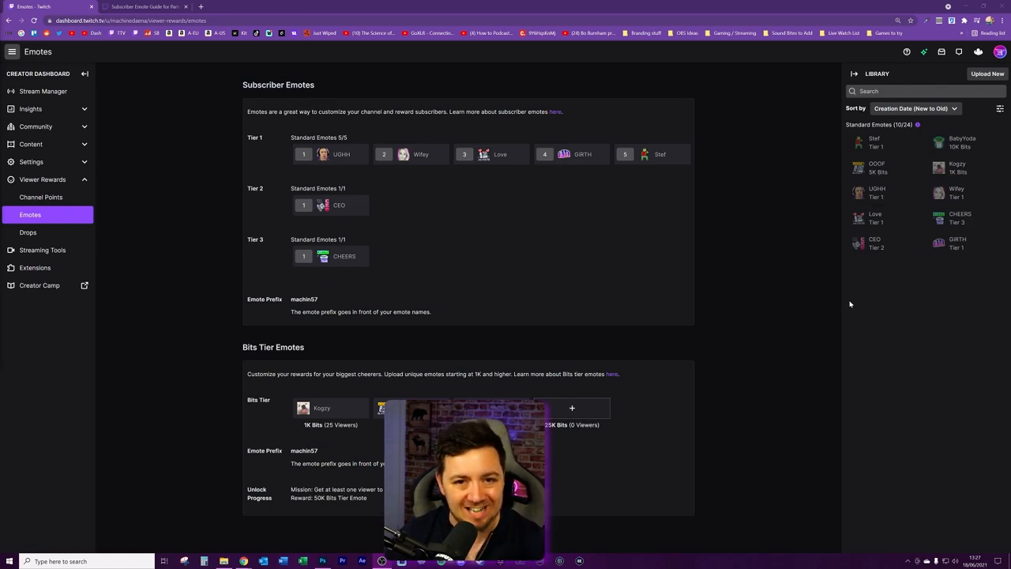
mouse_move(972, 204)
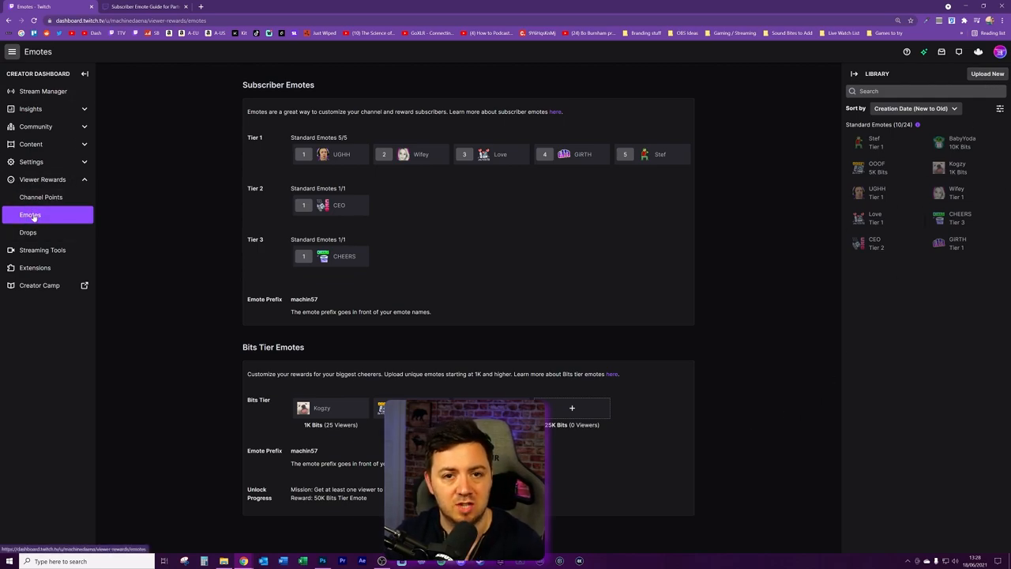
Switch to the Subscriber Emote Guide and scroll to the Auto-Resize and Manual Mode sections
left_click(151, 8)
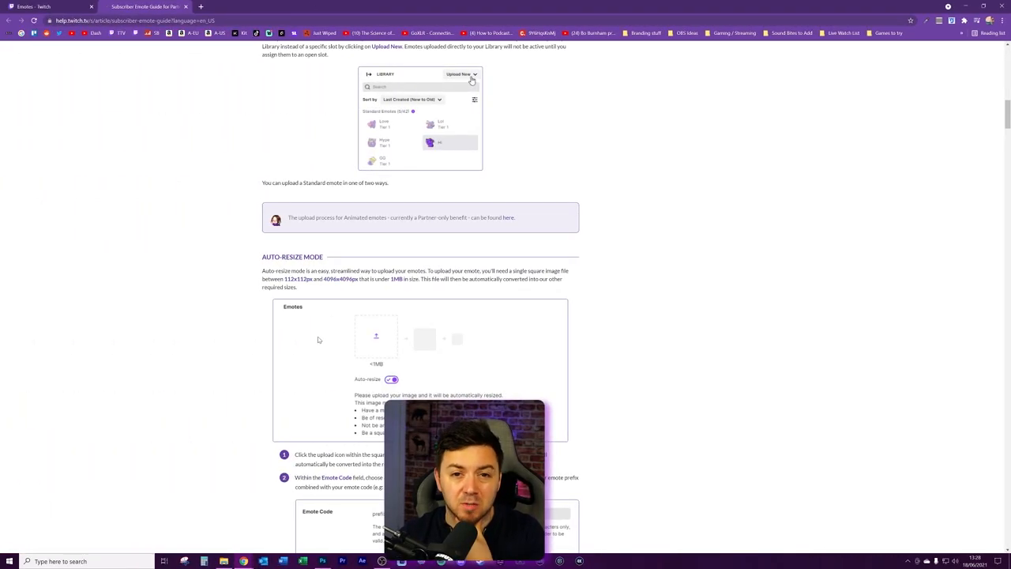
scroll("down", 3)
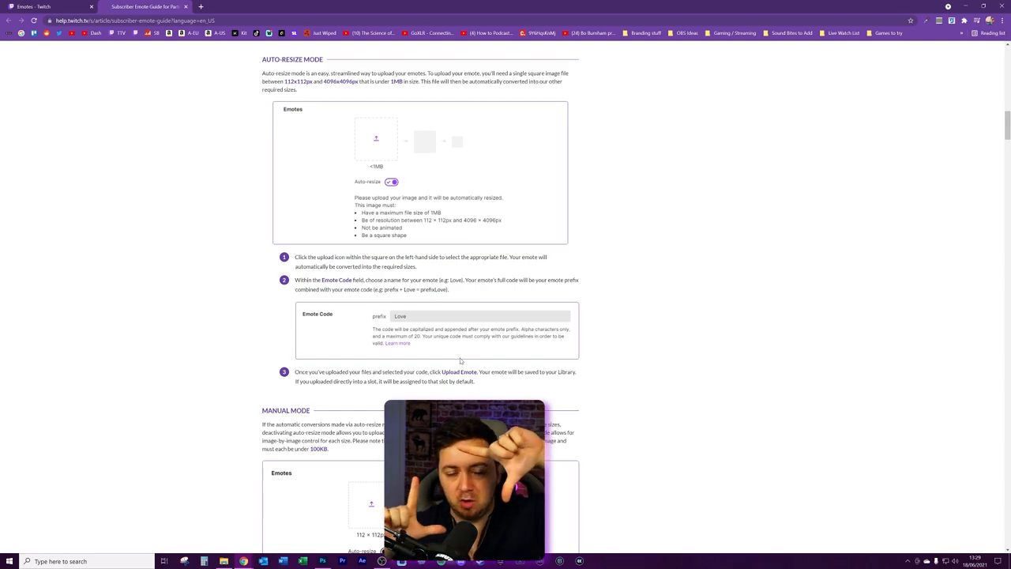
scroll("down", 3)
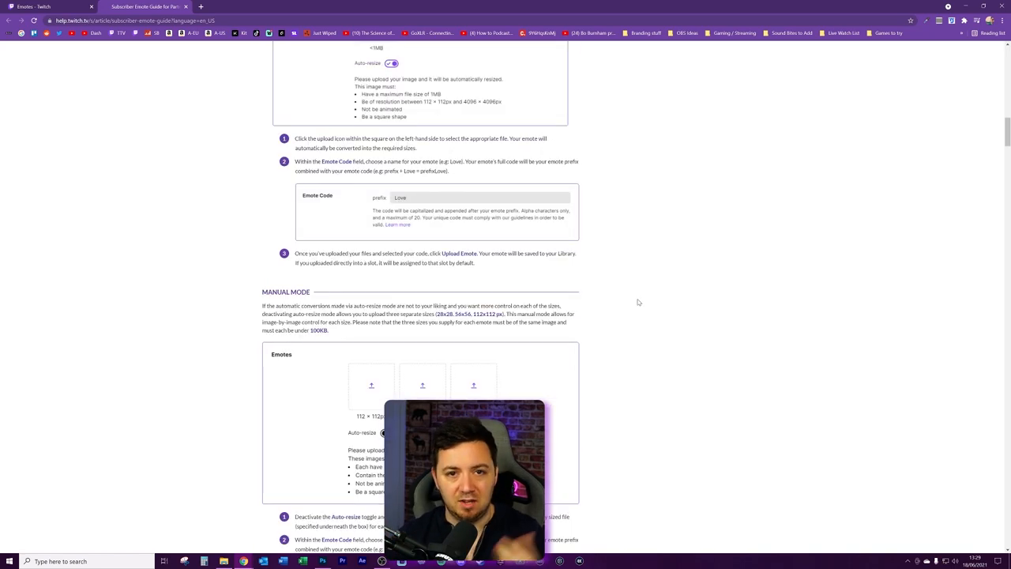
mouse_move(608, 271)
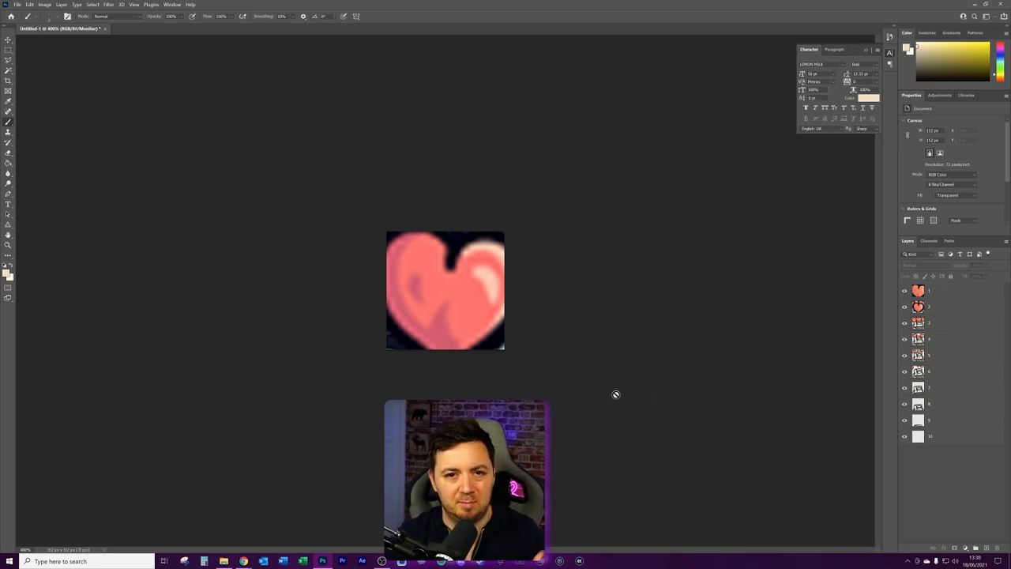
mouse_move(613, 394)
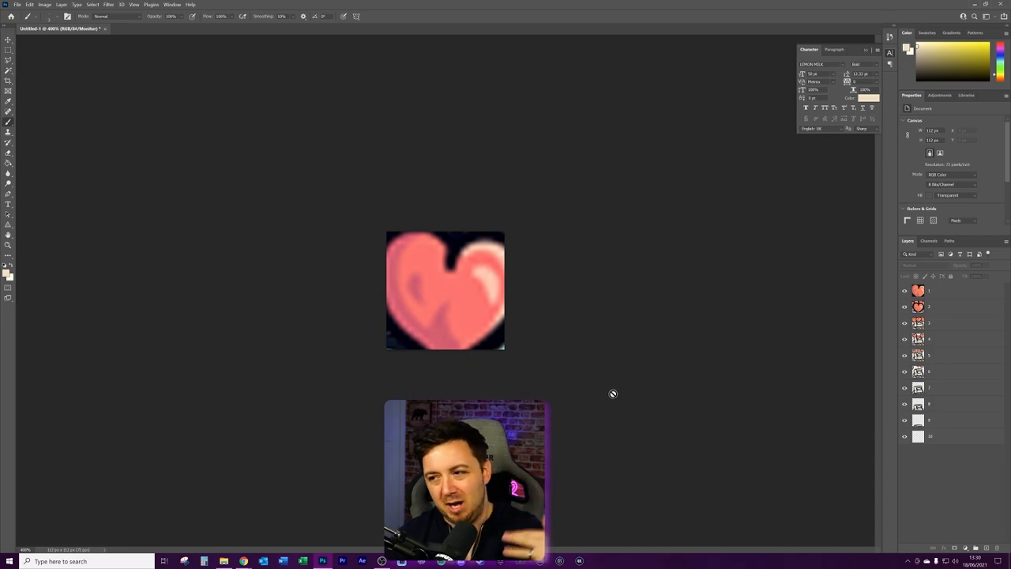
mouse_move(616, 382)
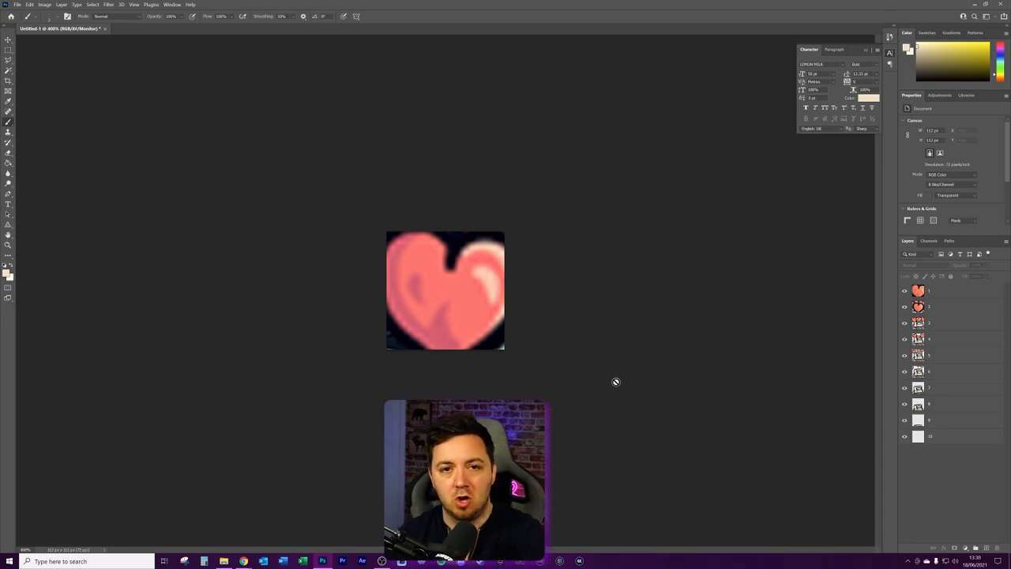
mouse_move(629, 282)
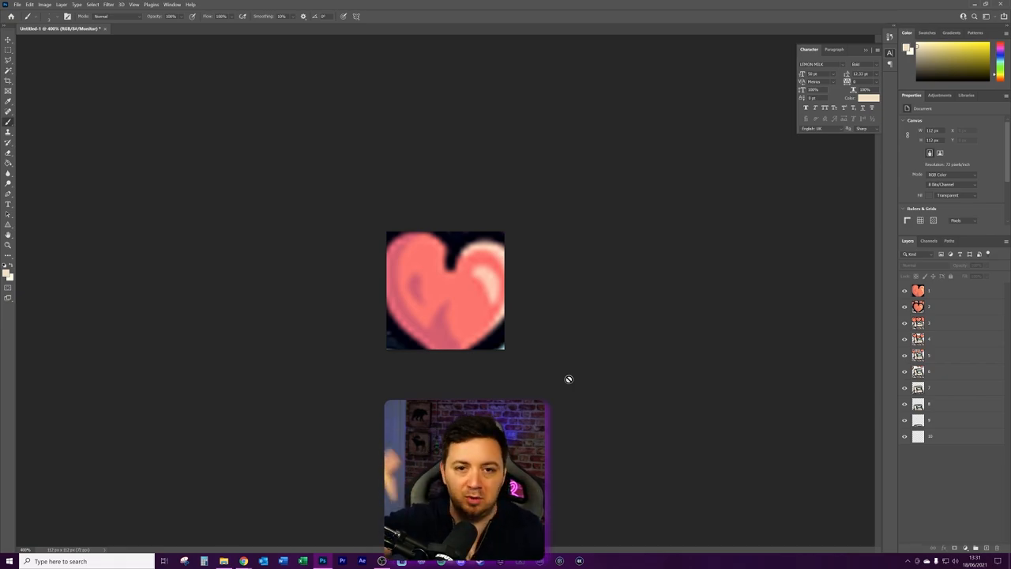
mouse_move(492, 182)
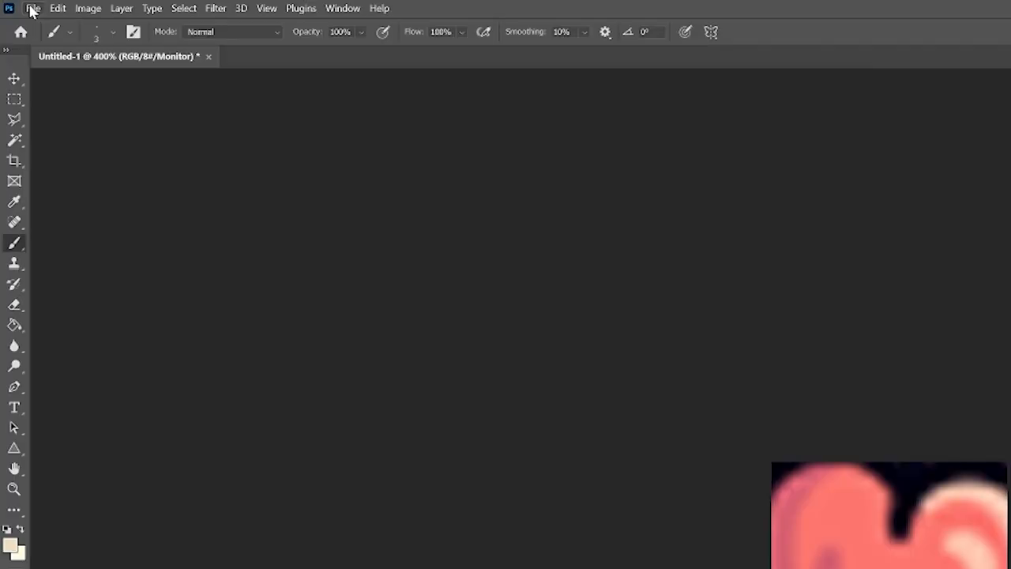
Create a 112 × 112 px document and add a blank layer above Background
left_click(36, 9)
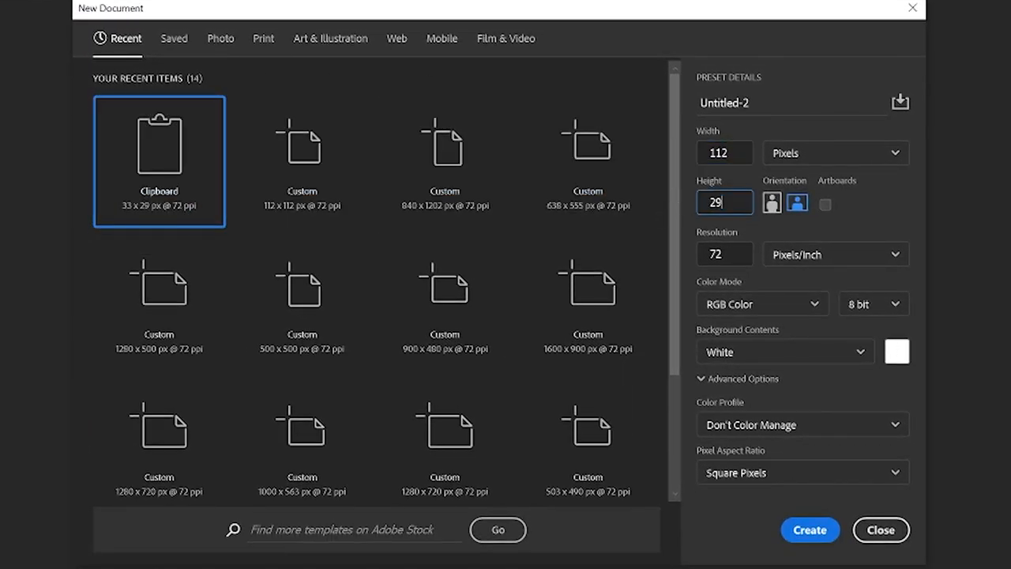
type("112")
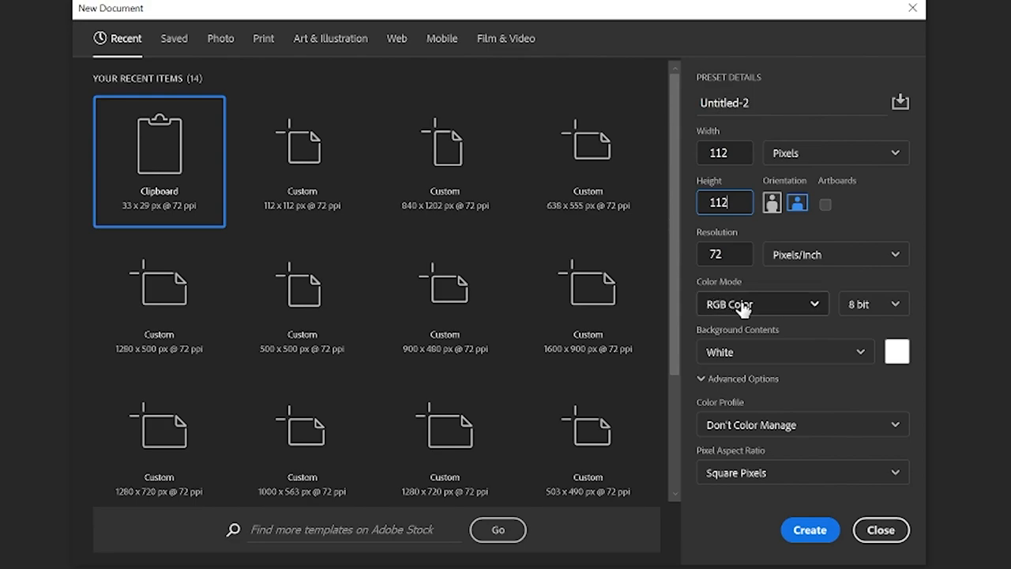
mouse_move(867, 561)
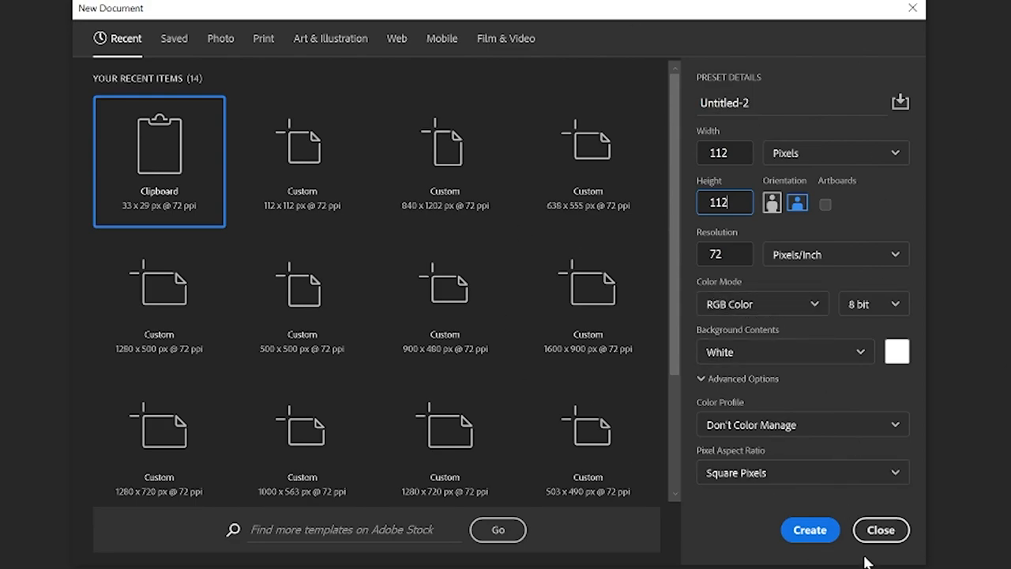
left_click(809, 529)
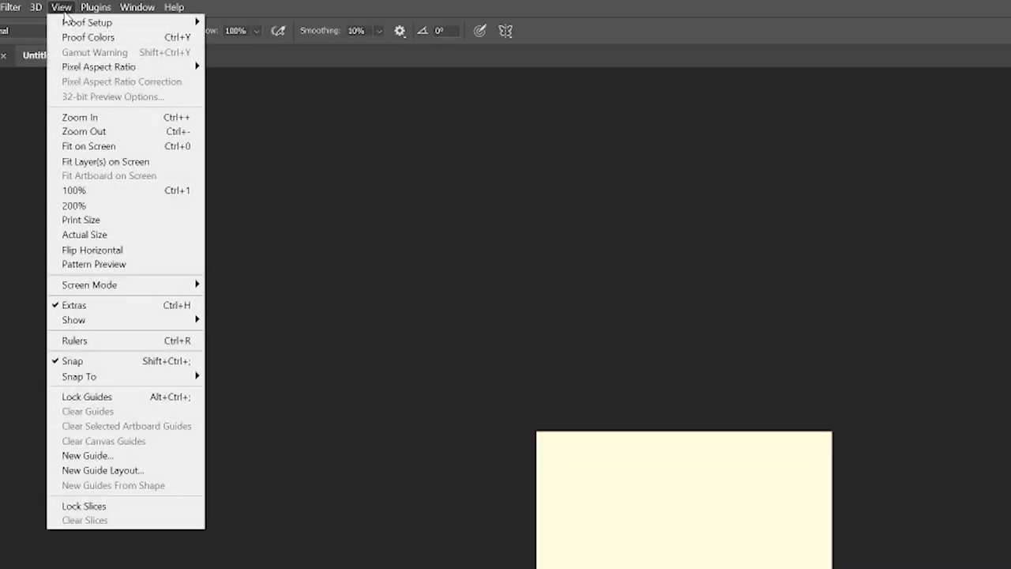
mouse_move(87, 20)
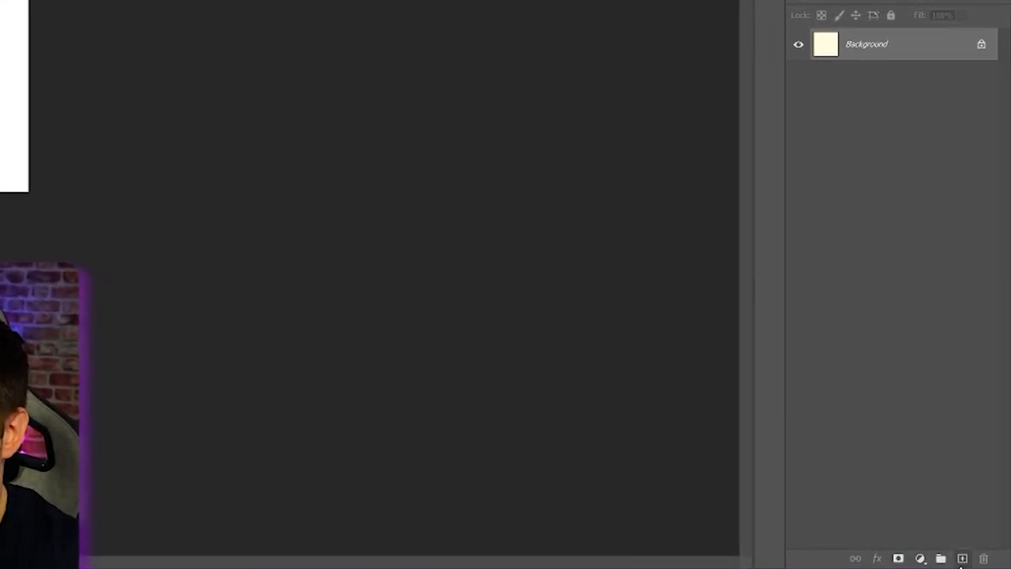
left_click(962, 558)
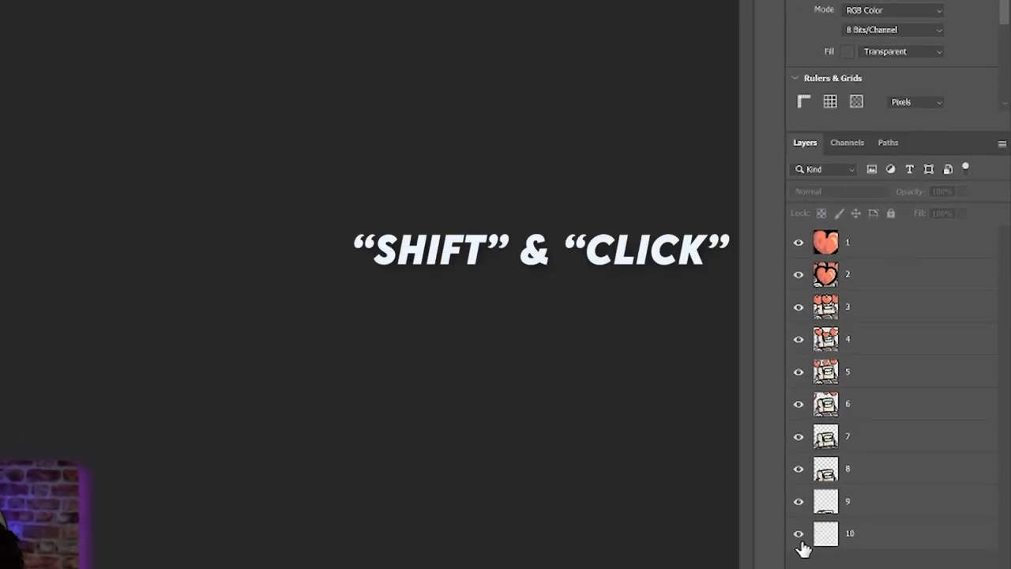
Toggle frame layers 1, 3 and 8 to inspect them, then duplicate layer 1 and free-transform the heart
left_click(798, 274)
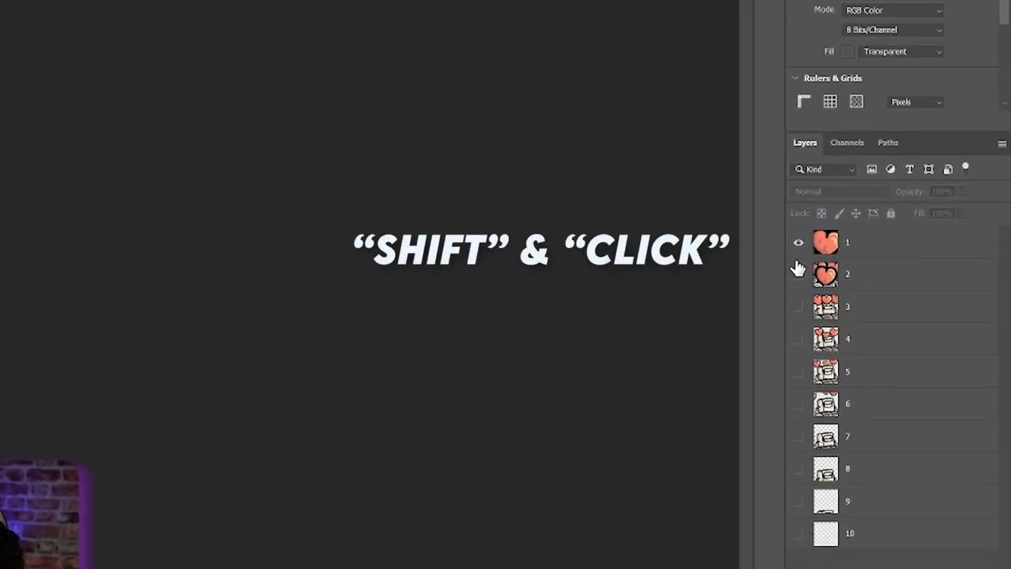
left_click(797, 242)
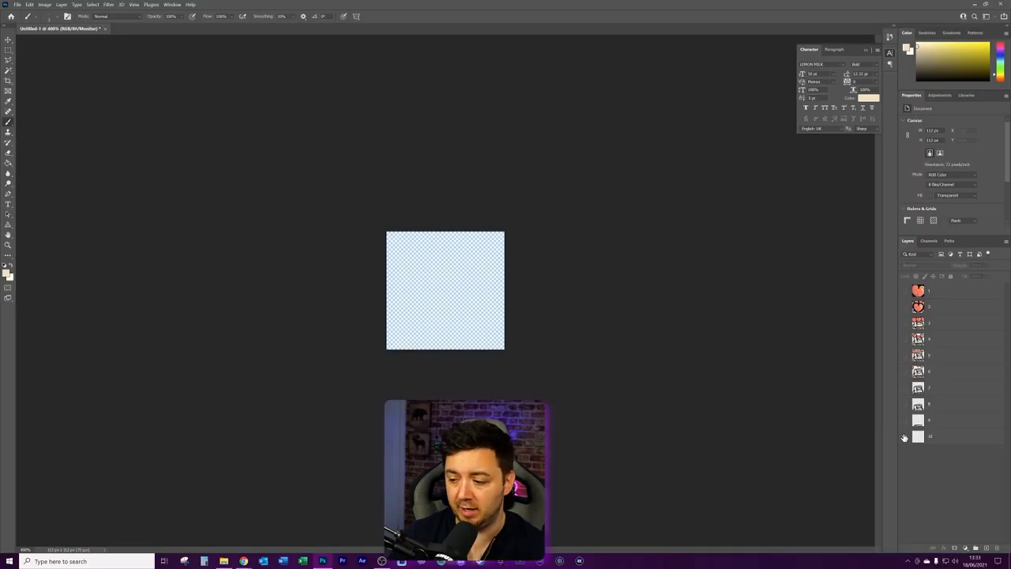
left_click(905, 404)
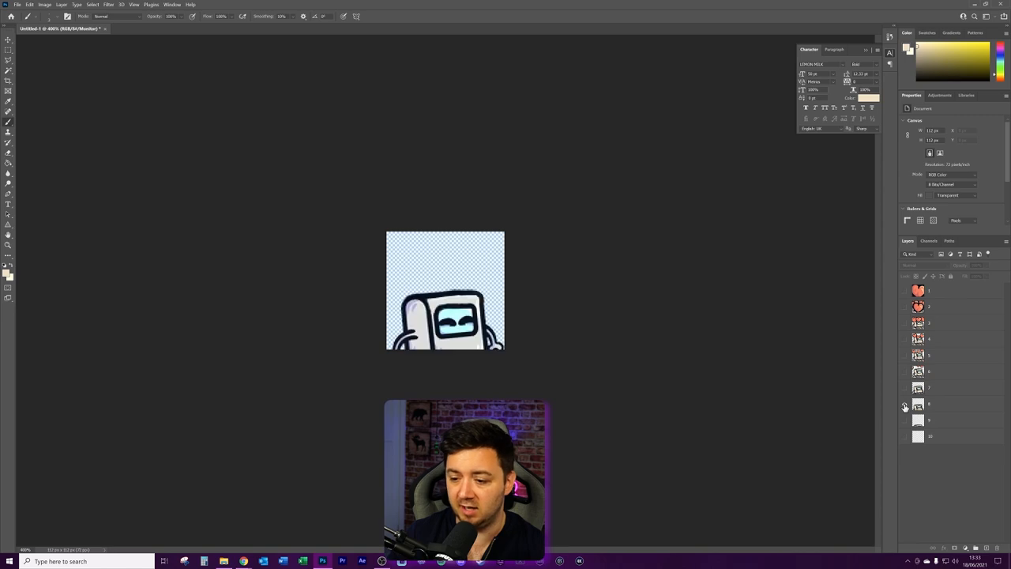
left_click(904, 372)
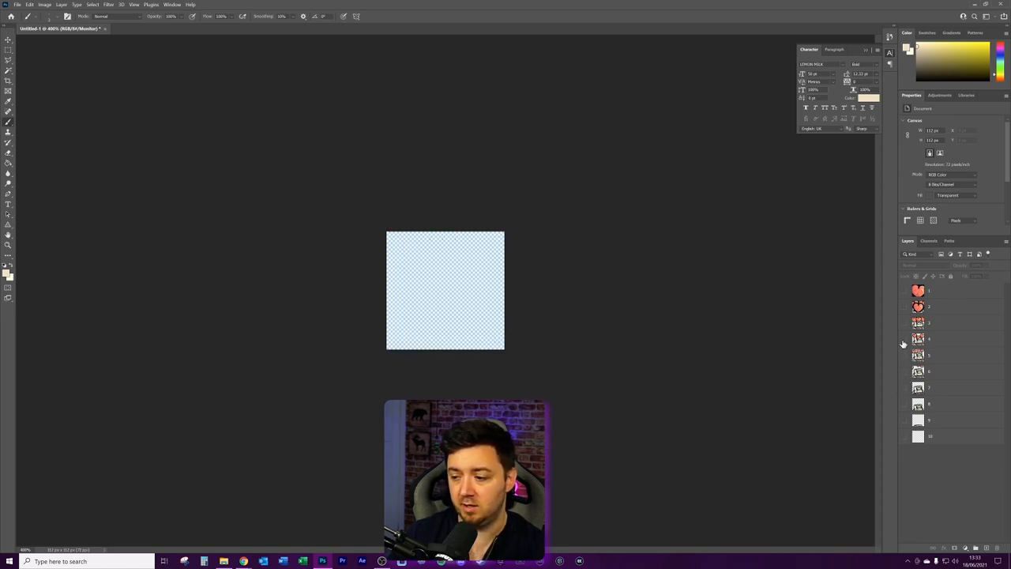
left_click(905, 323)
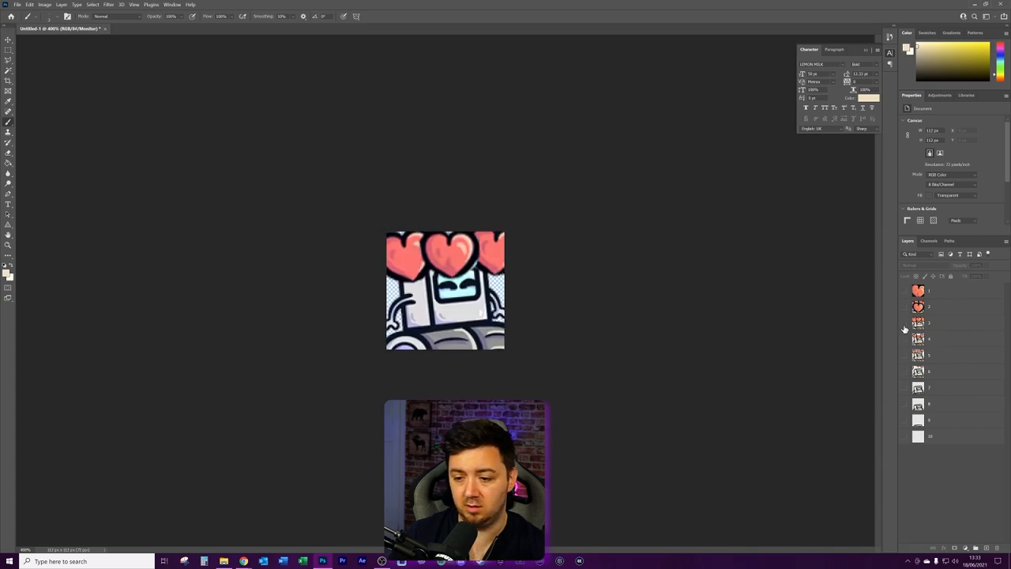
left_click(904, 291)
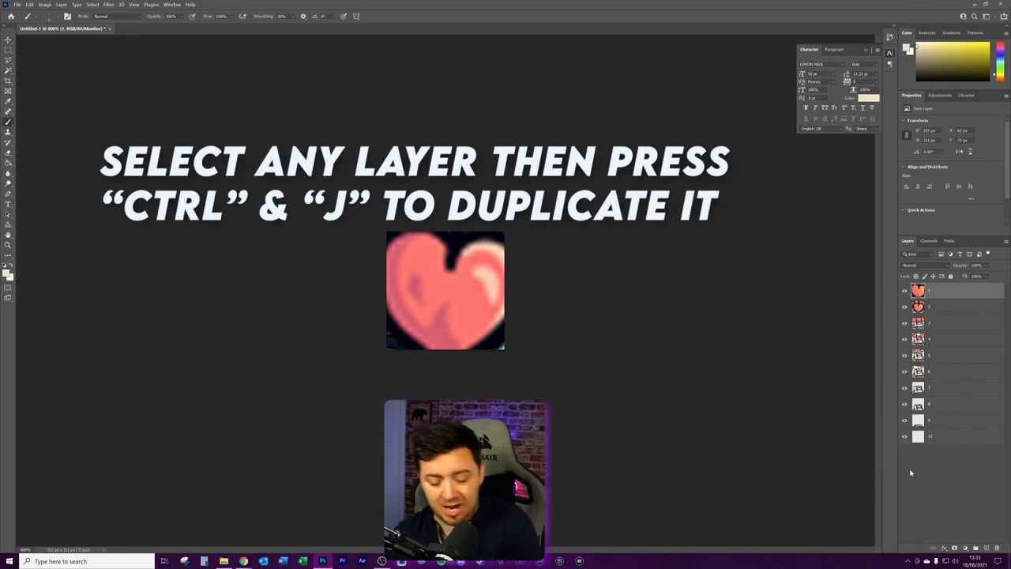
key("ctrl+j")
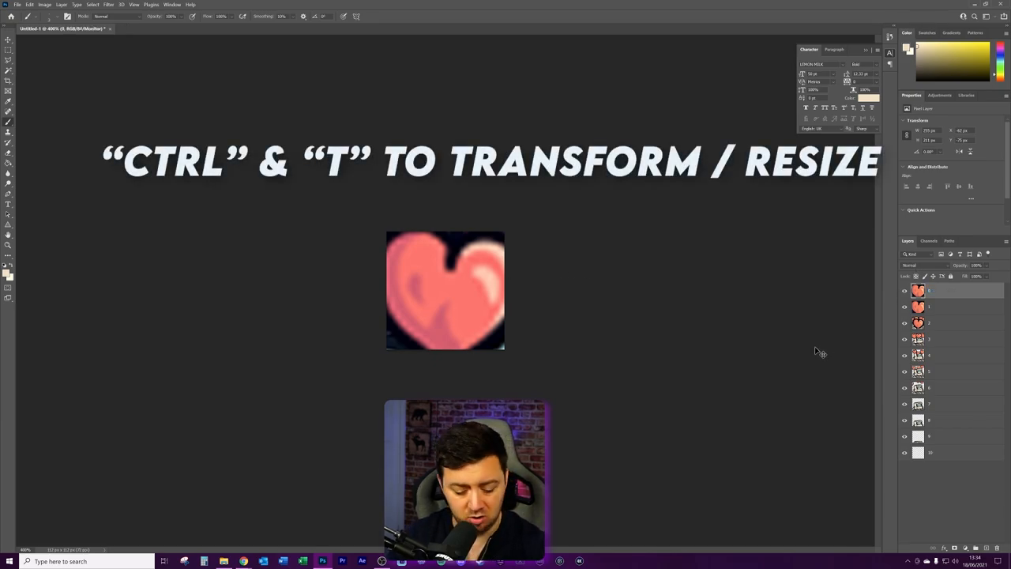
key("ctrl+t")
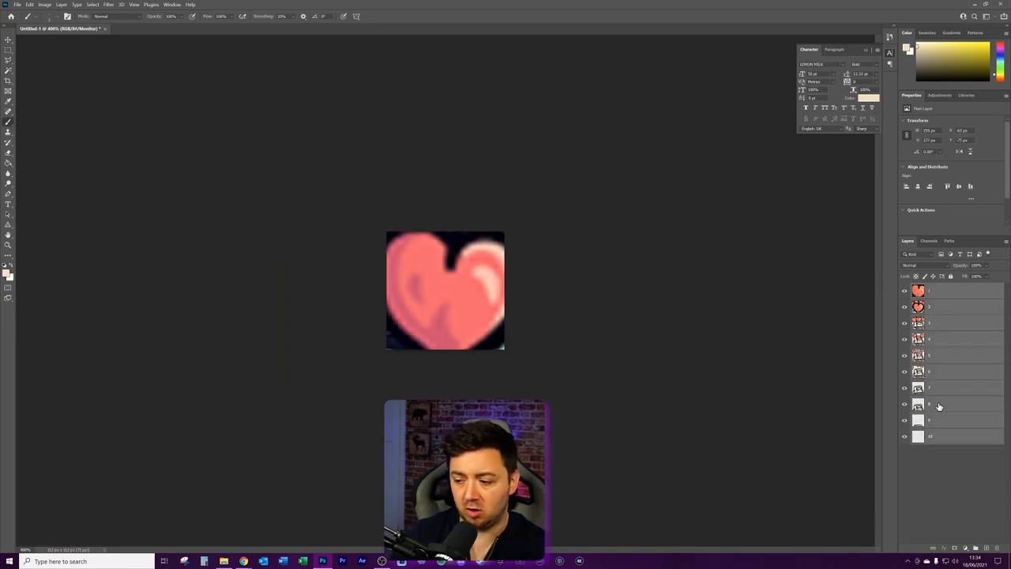
mouse_move(577, 437)
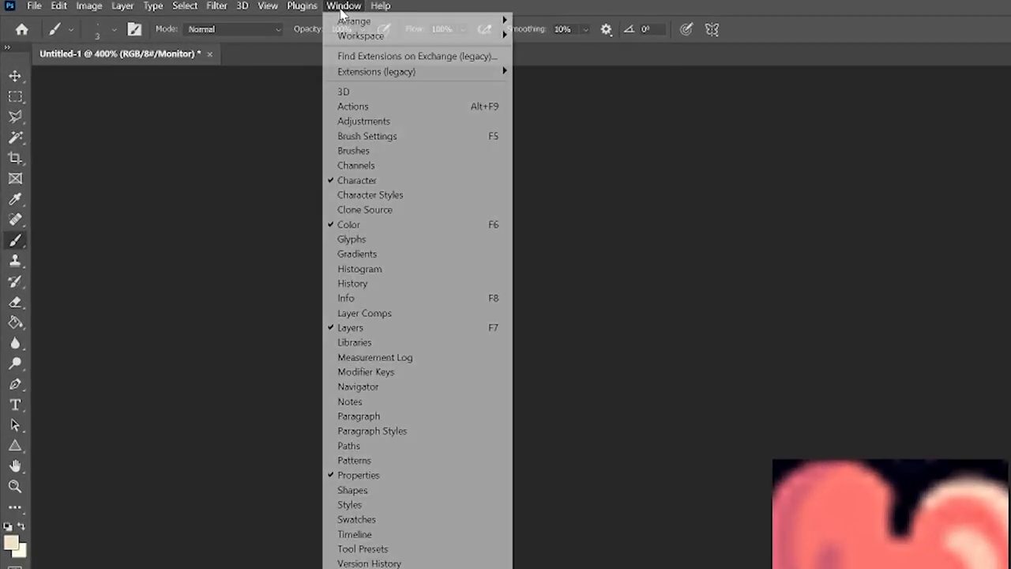
mouse_move(400, 512)
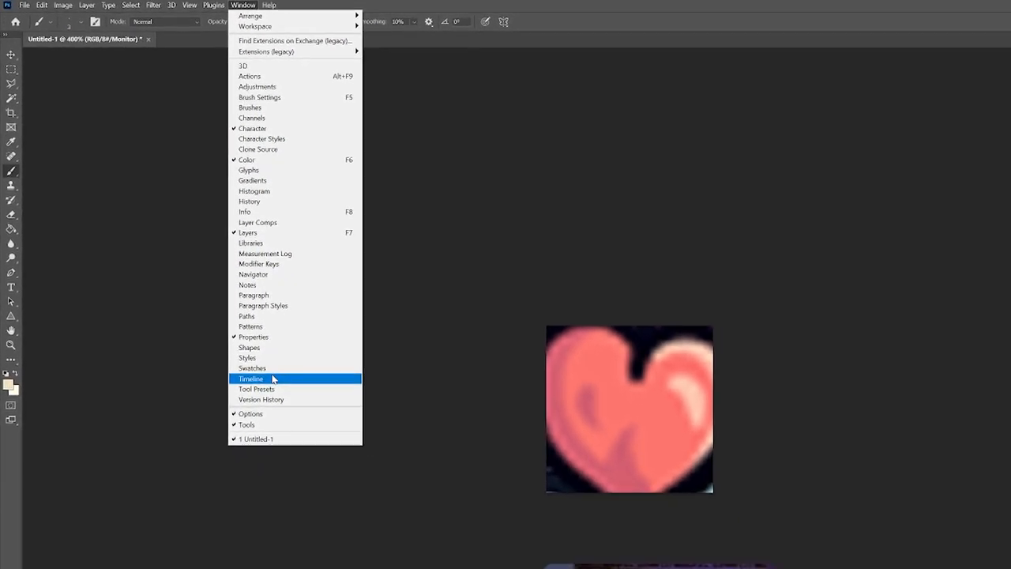
Open the Timeline panel beneath the heart emote canvas
left_click(250, 379)
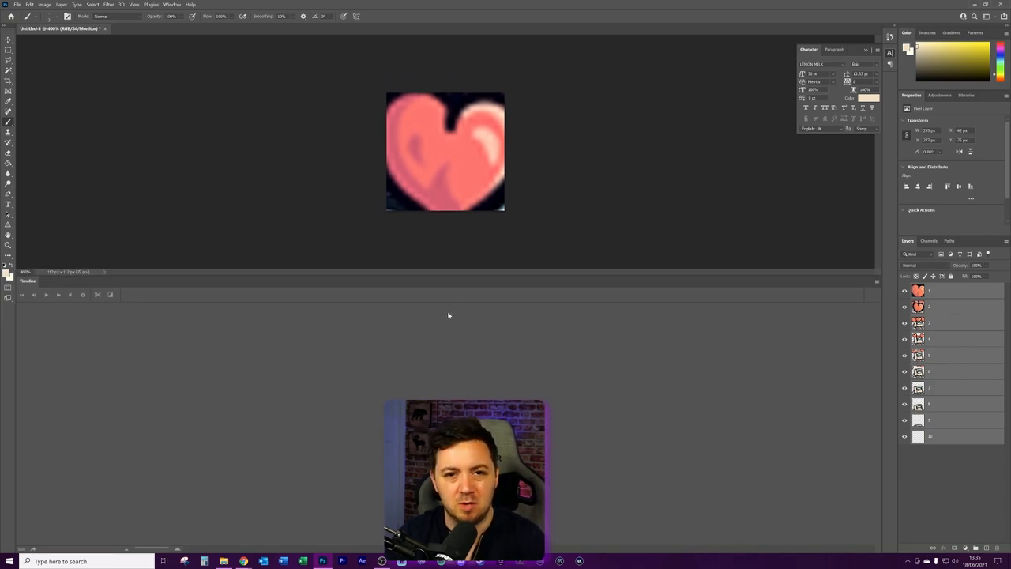
mouse_move(662, 390)
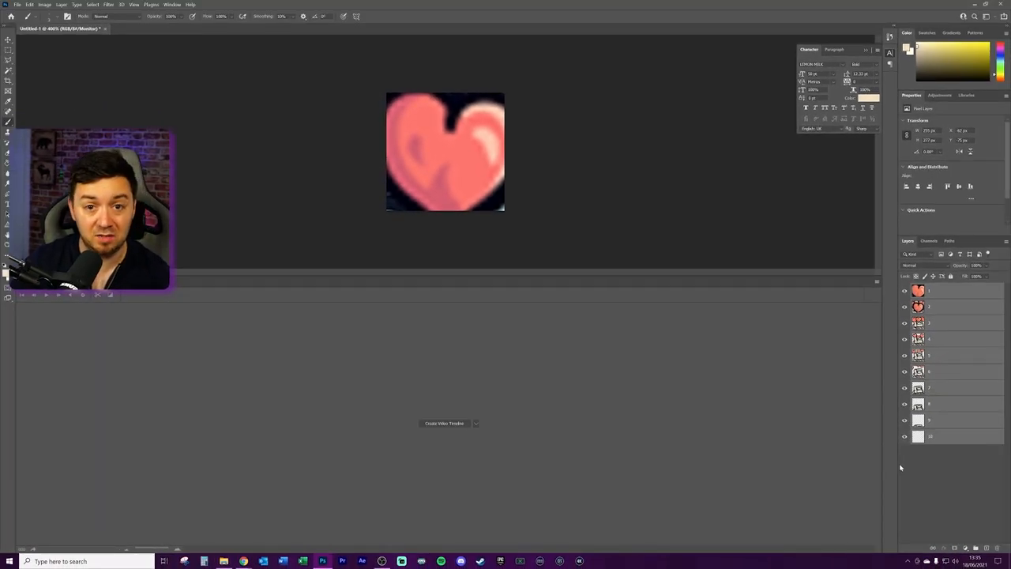
Create a video timeline and make each of the ten layers a single-frame clip
left_click(444, 423)
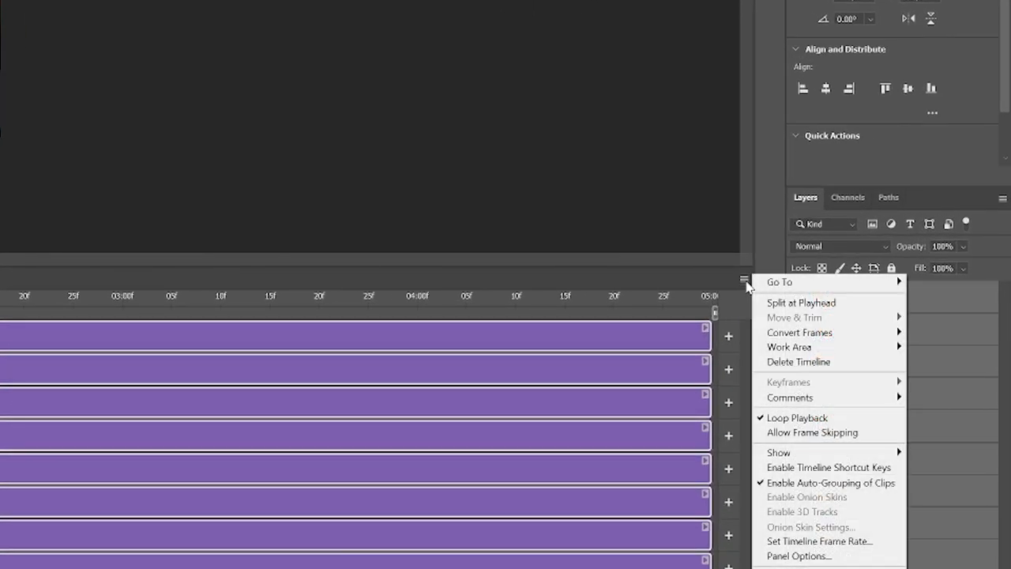
mouse_move(800, 332)
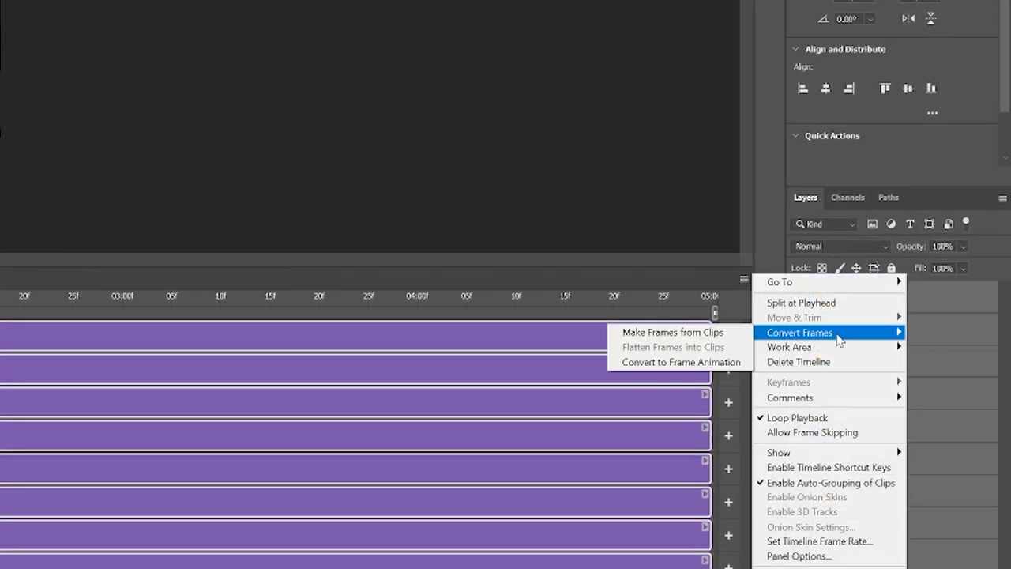
mouse_move(674, 332)
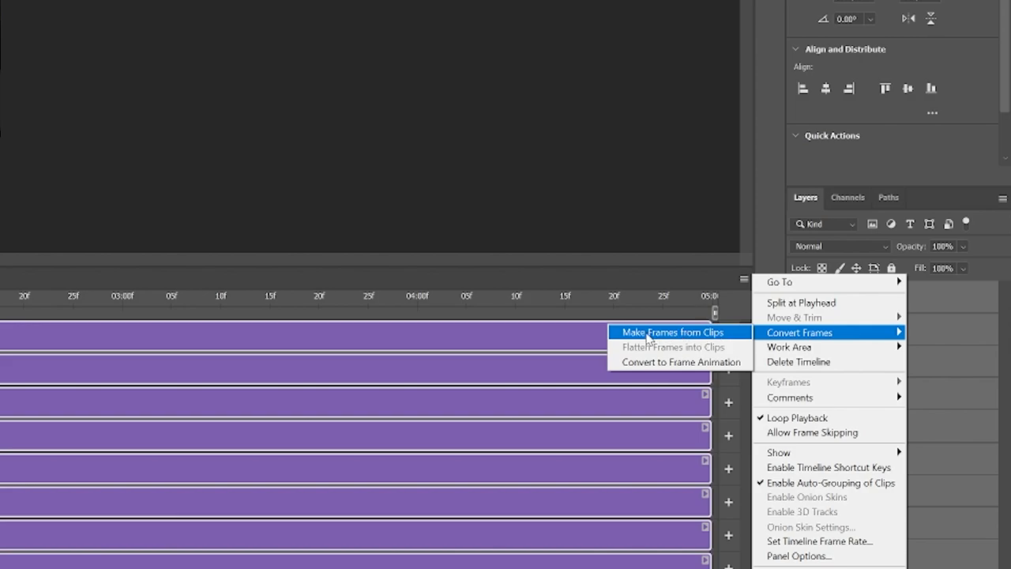
left_click(672, 332)
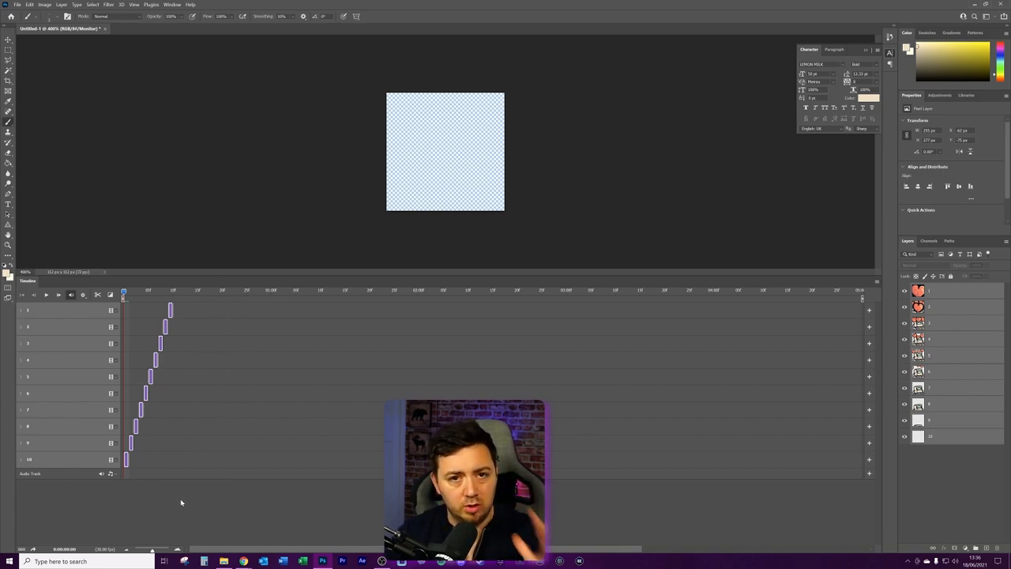
mouse_move(136, 511)
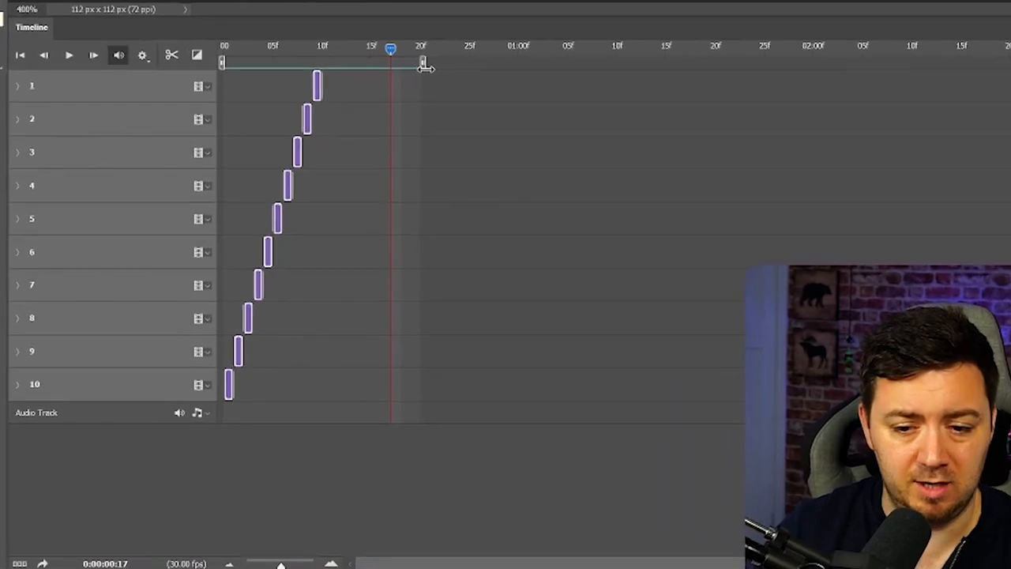
Trim the timeline work area to end just after the tenth frame clip
left_click_drag(423, 65, 332, 65)
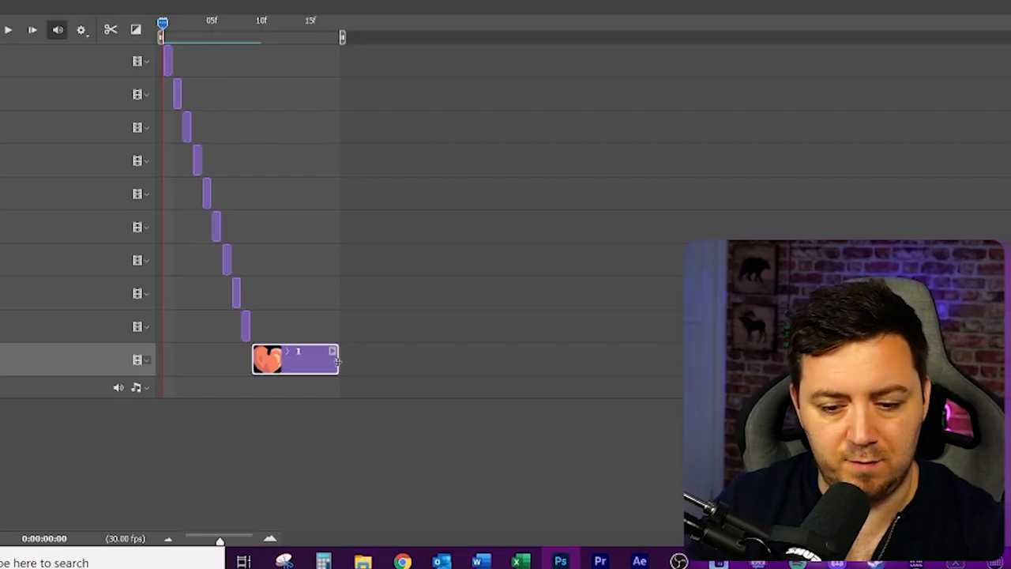
Drag the end of the final heart clip to make it show longer
left_click_drag(336, 361, 375, 361)
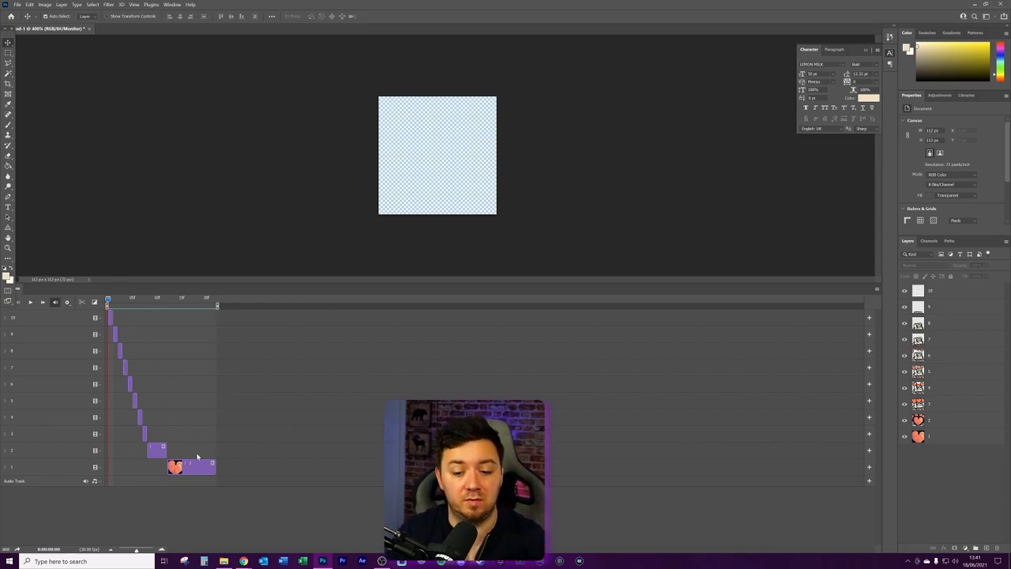
mouse_move(128, 261)
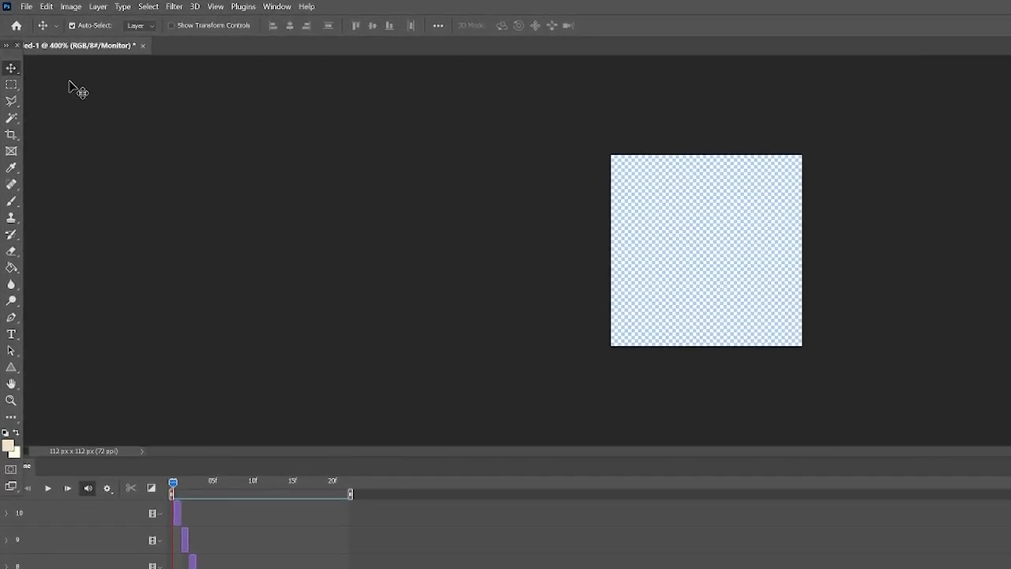
Open Save for Web (Legacy) from File > Export for the looping transparent GIF
left_click(35, 8)
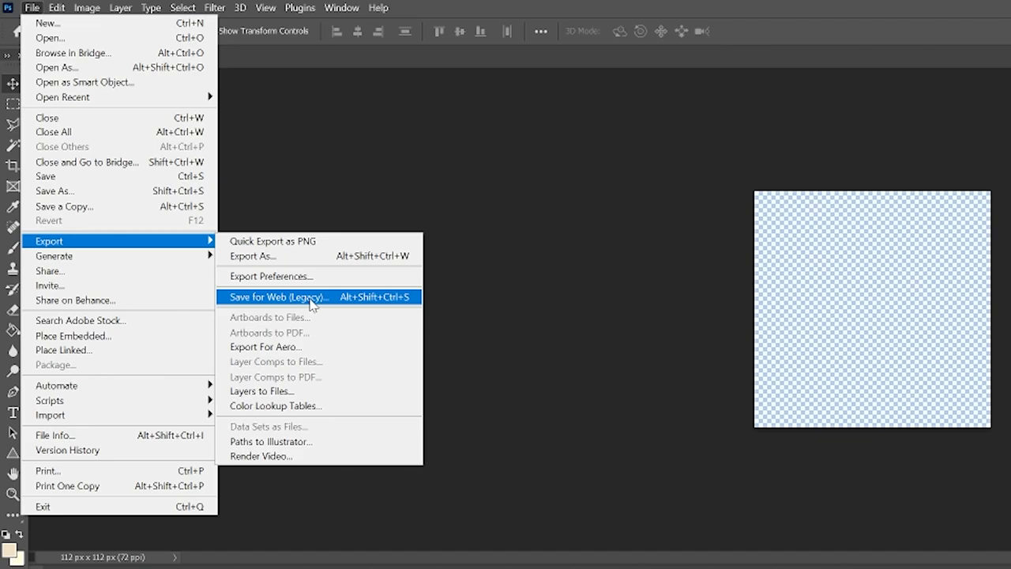
left_click(278, 297)
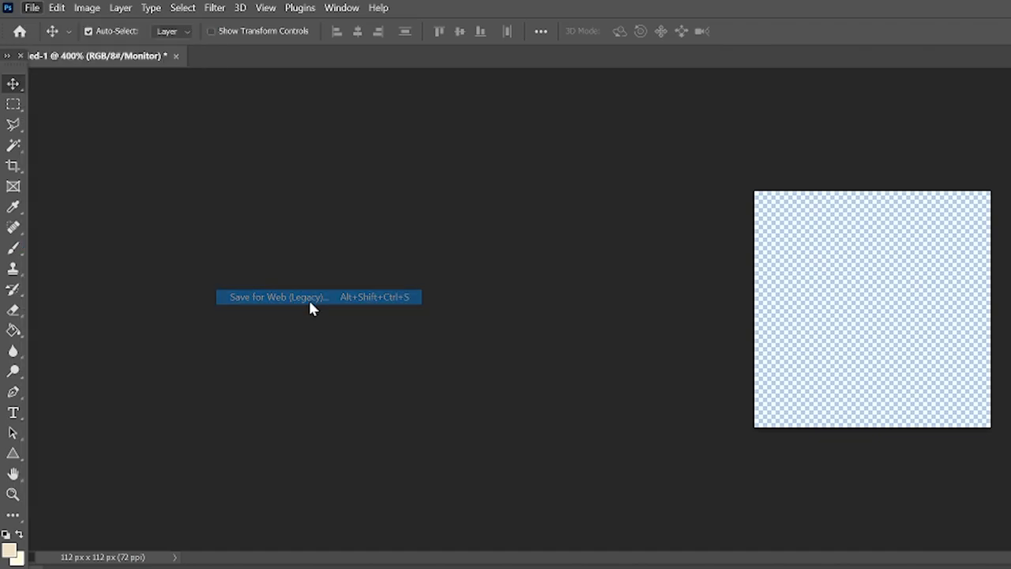
left_click(276, 296)
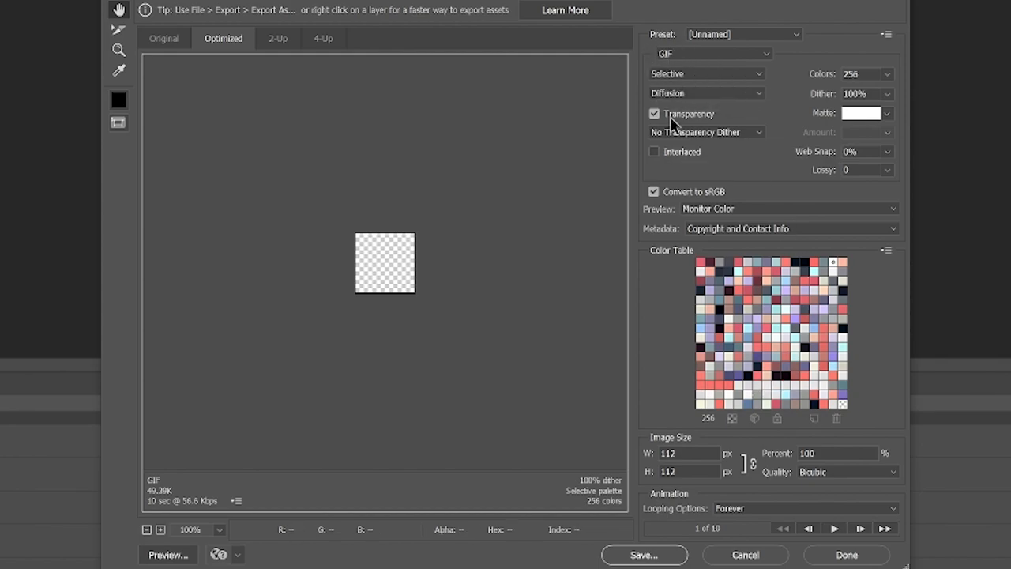
mouse_move(664, 132)
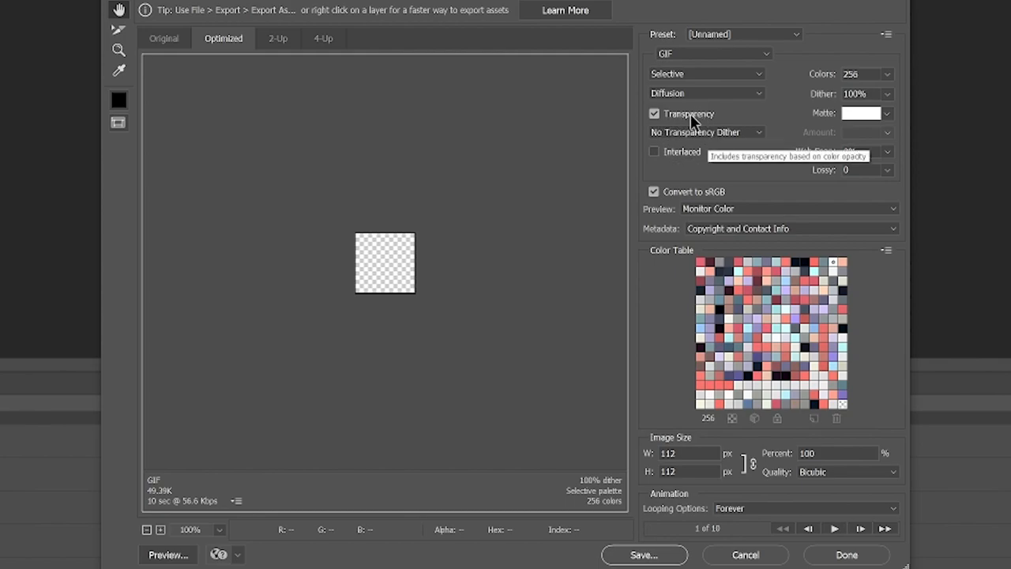
mouse_move(582, 277)
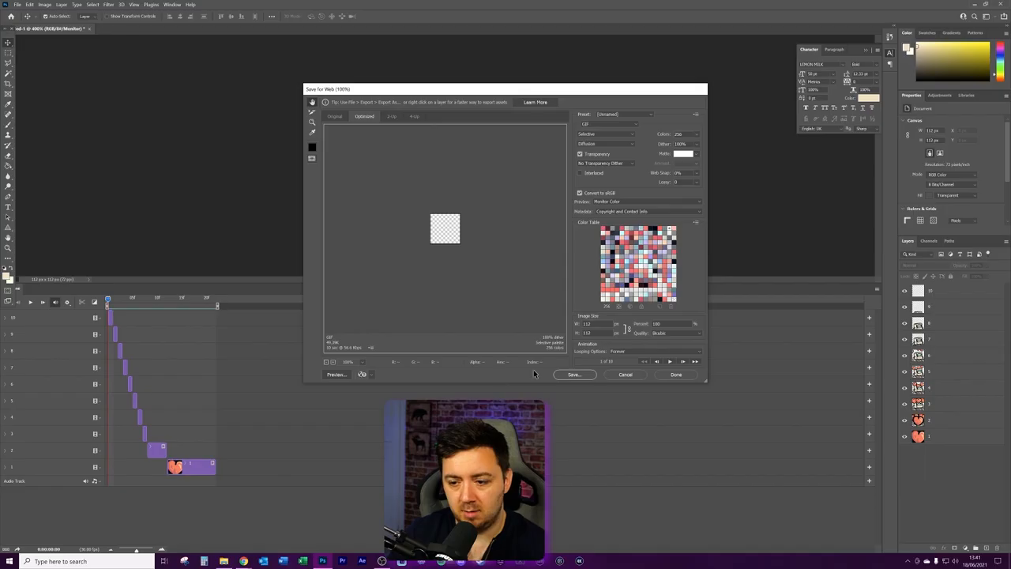
Save the animated GIF, then start a new emote upload in Twitch's dashboard
left_click(575, 374)
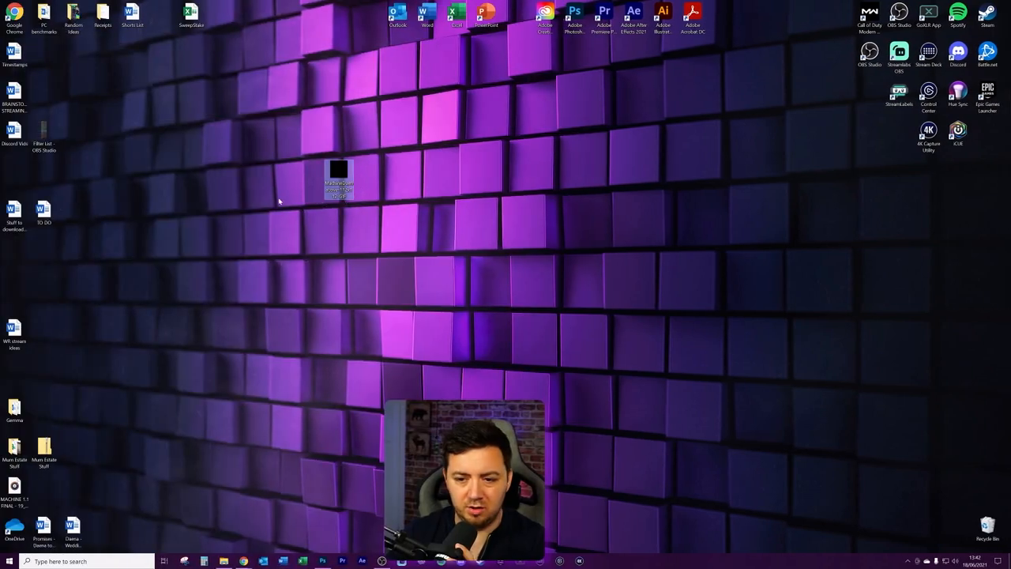
mouse_move(338, 174)
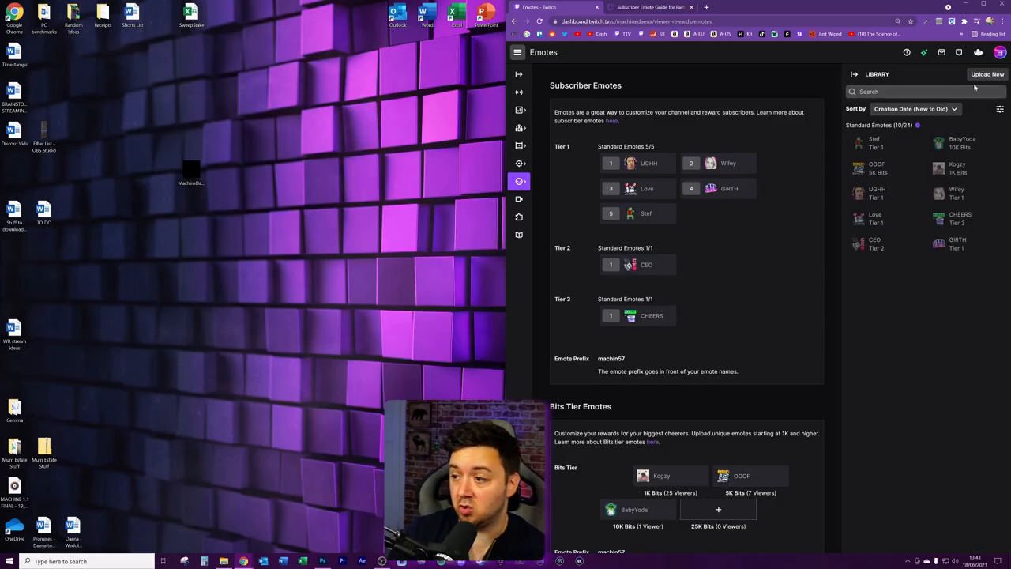
left_click(984, 75)
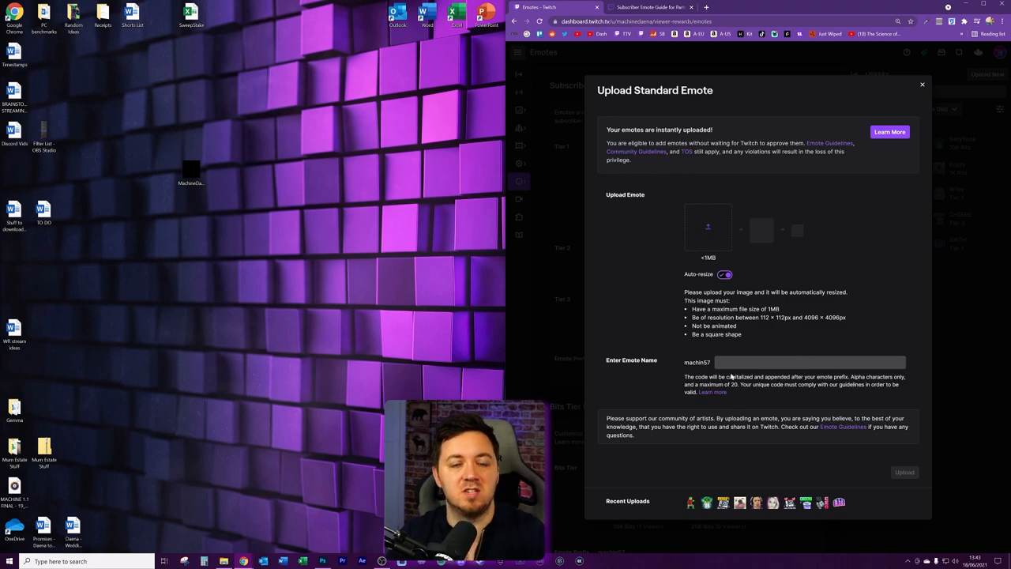
mouse_move(777, 391)
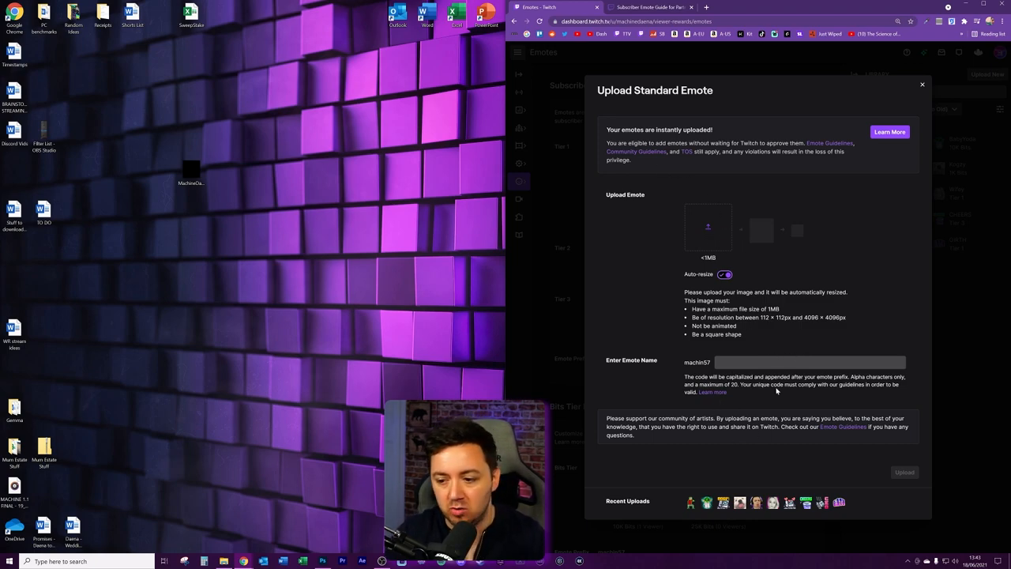